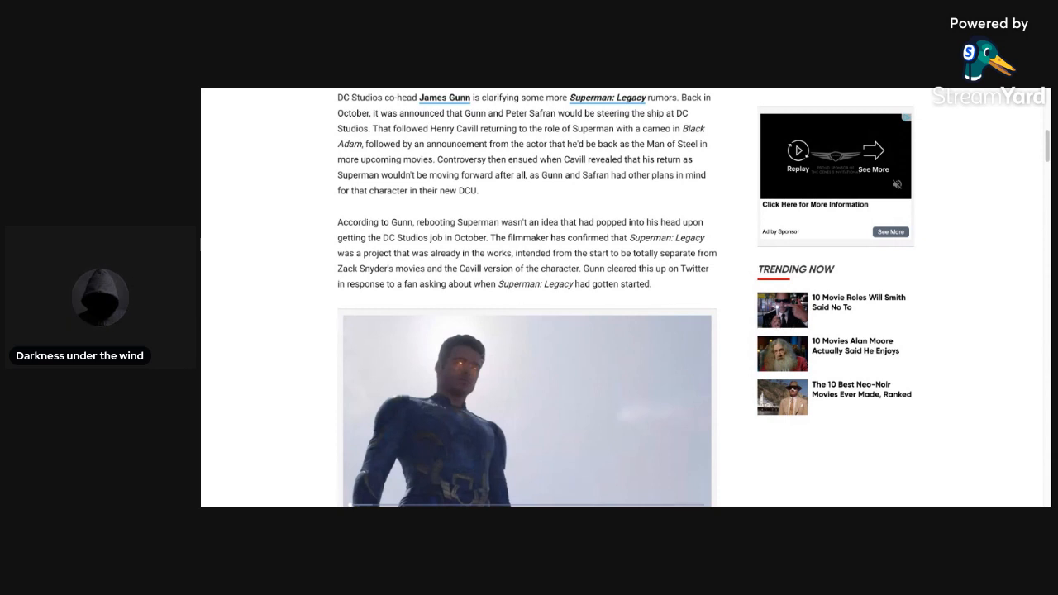
scroll(down, 3)
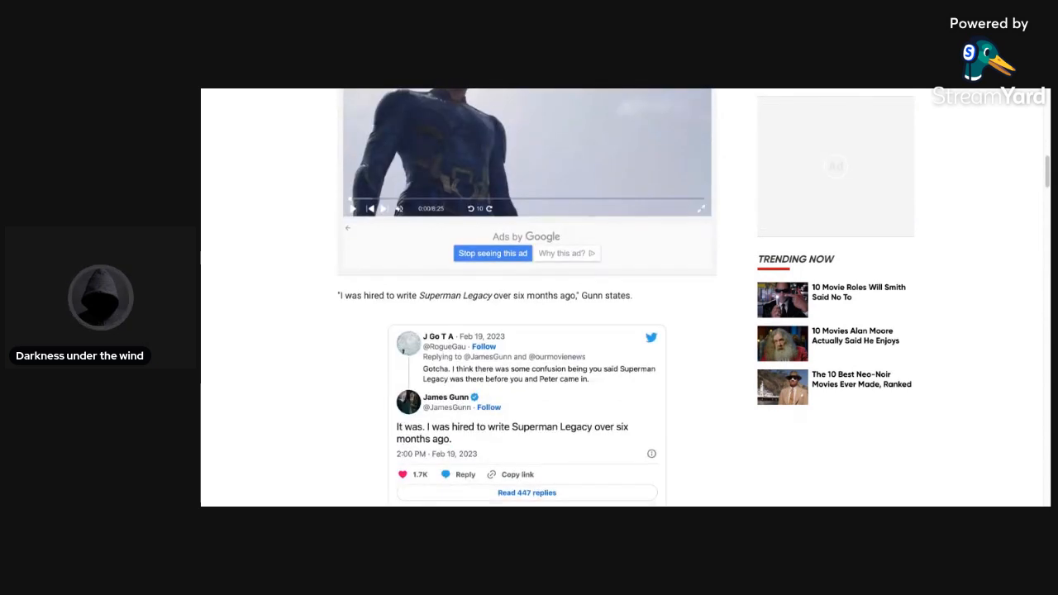
scroll(down, 3)
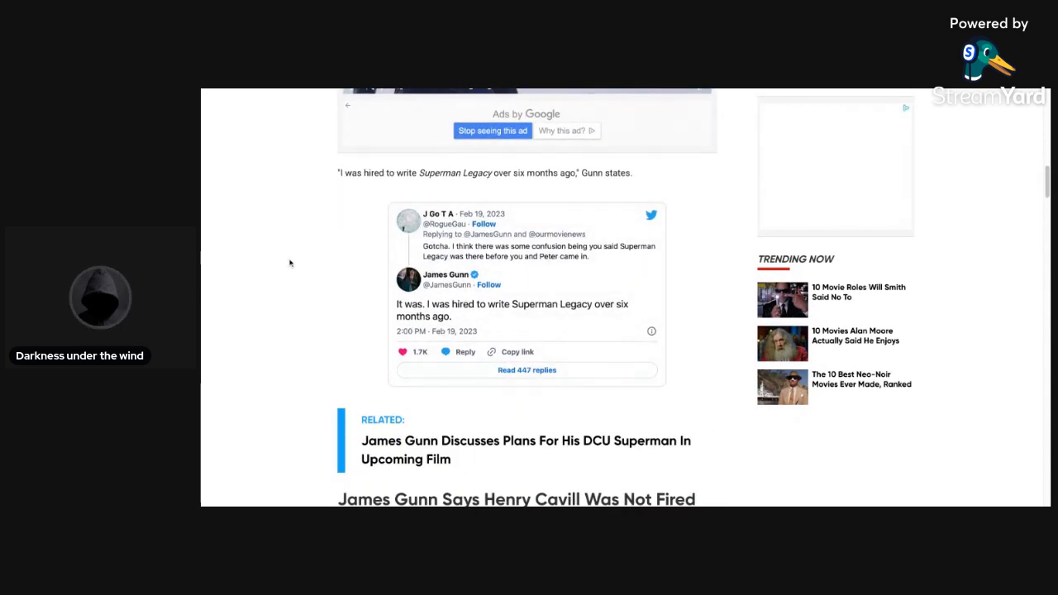
scroll(down, 3)
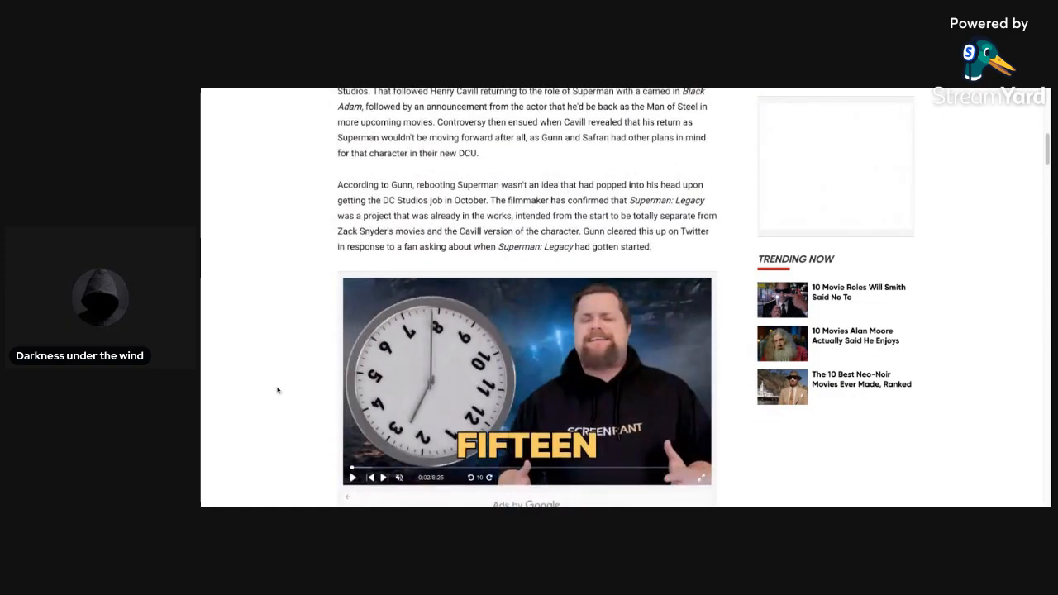
scroll(down, 3)
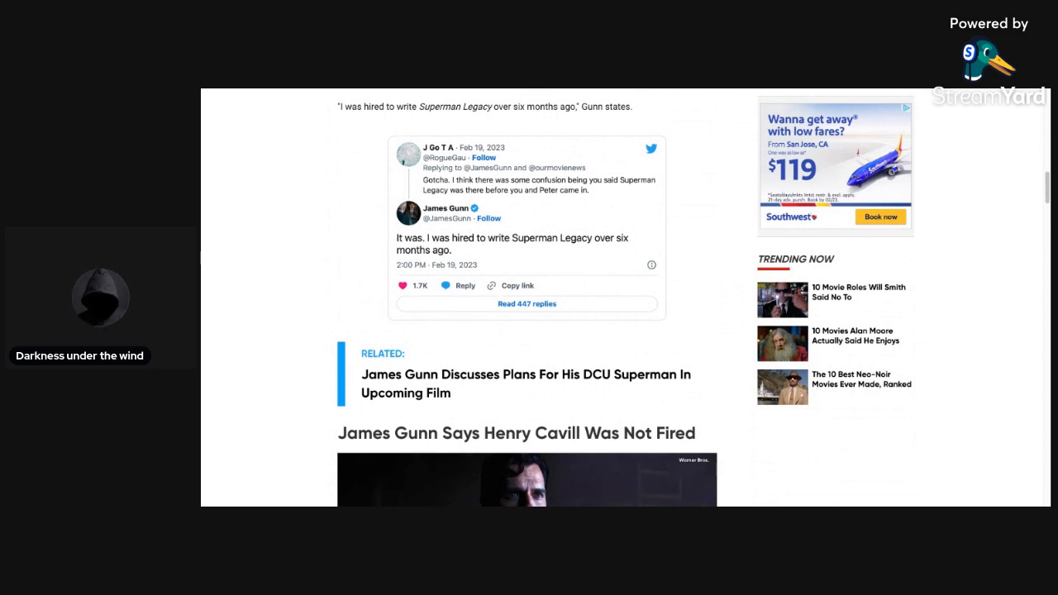
scroll(down, 3)
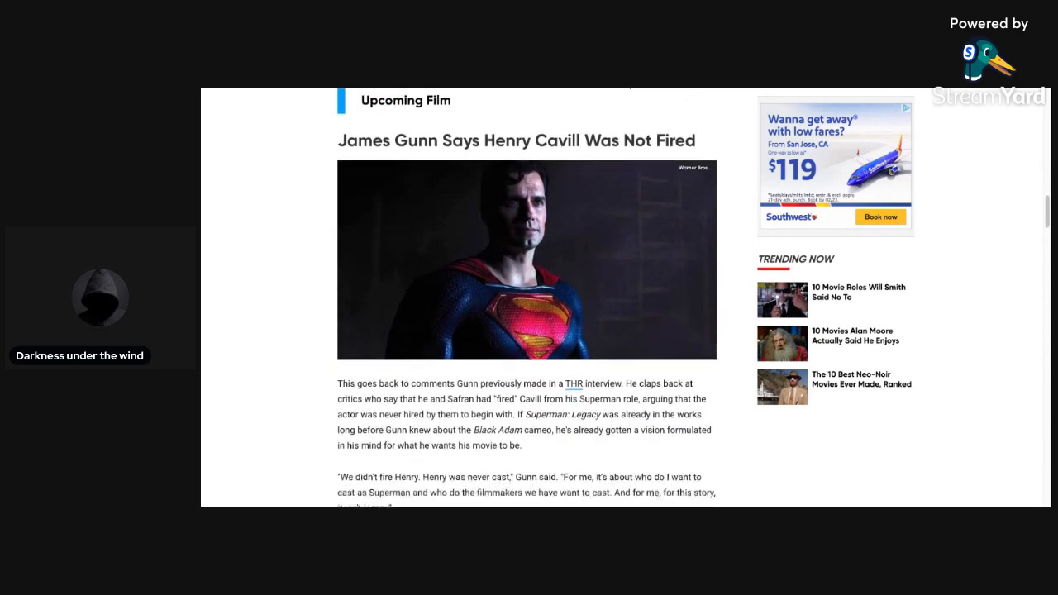
scroll(down, 3)
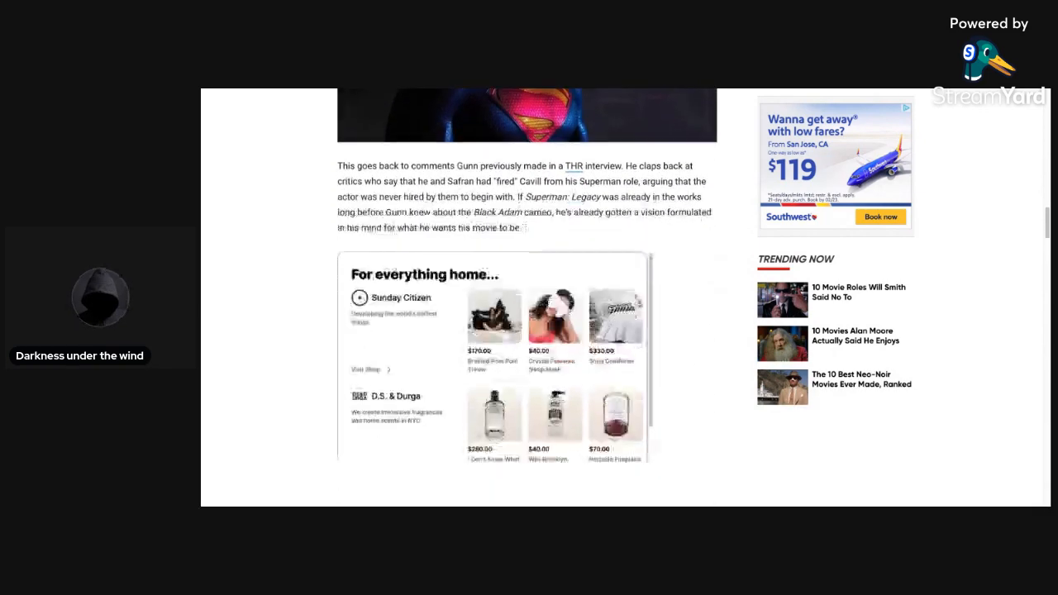
scroll(down, 3)
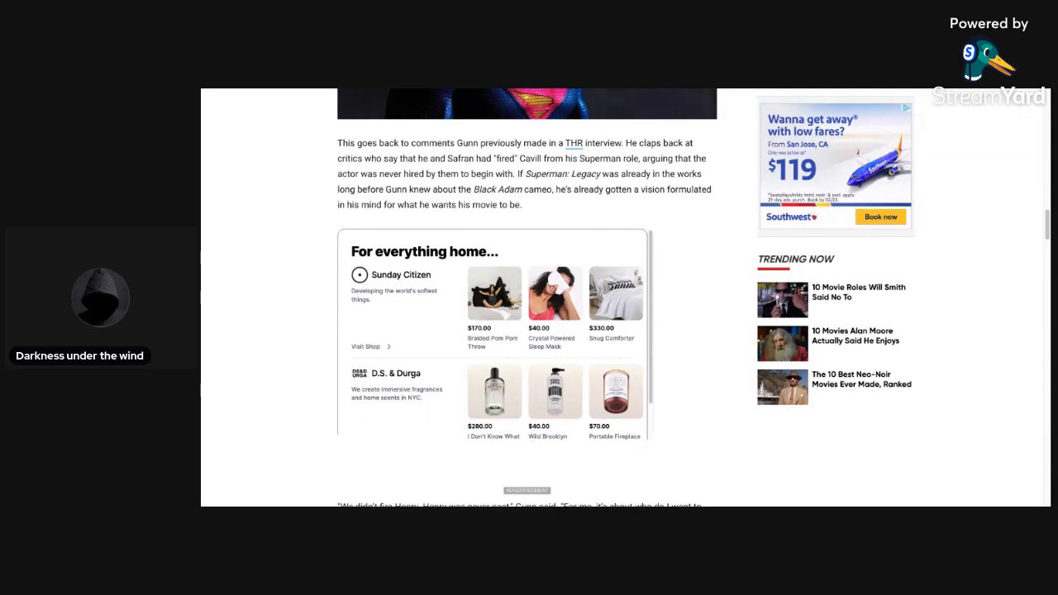
scroll(down, 3)
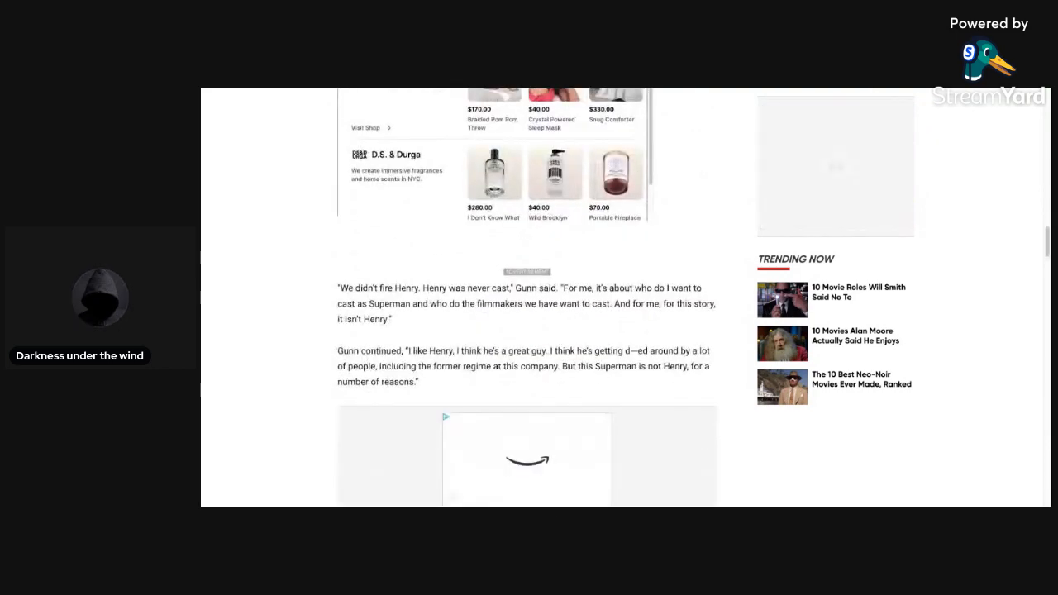
scroll(down, 3)
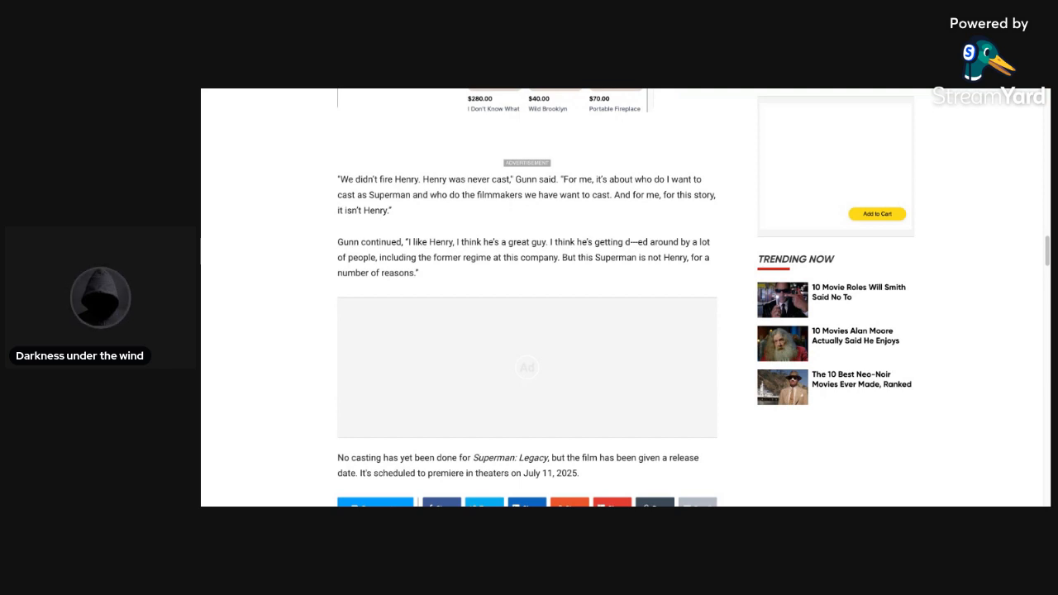
scroll(down, 3)
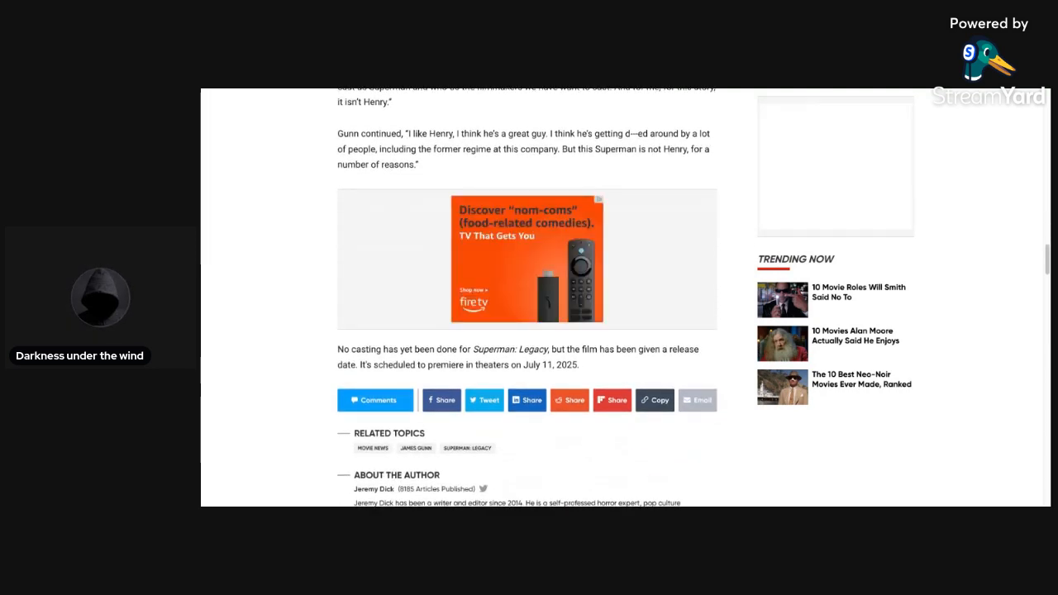
scroll(down, 3)
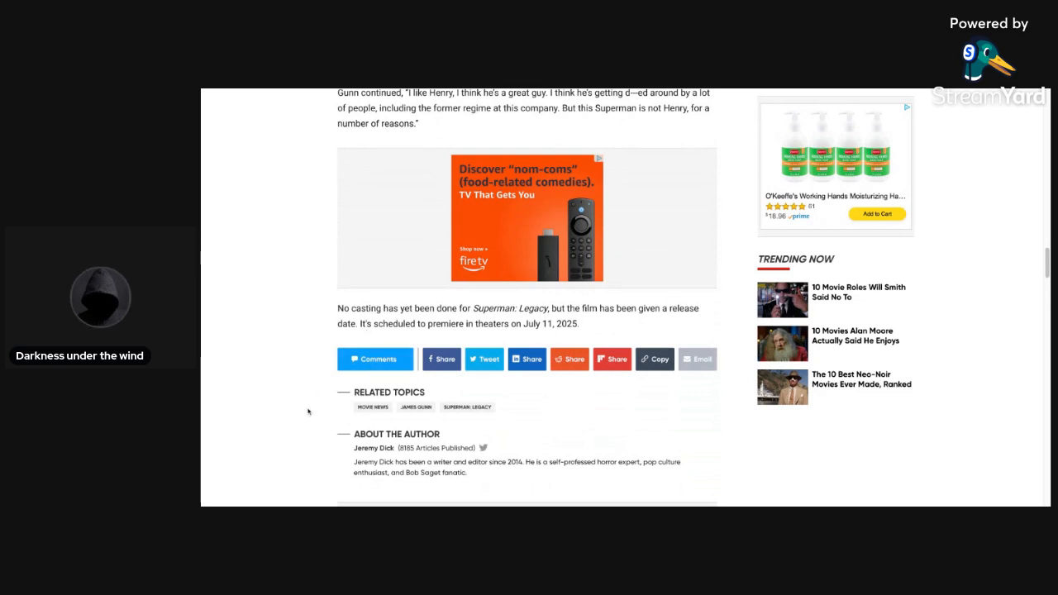
scroll(up, 3)
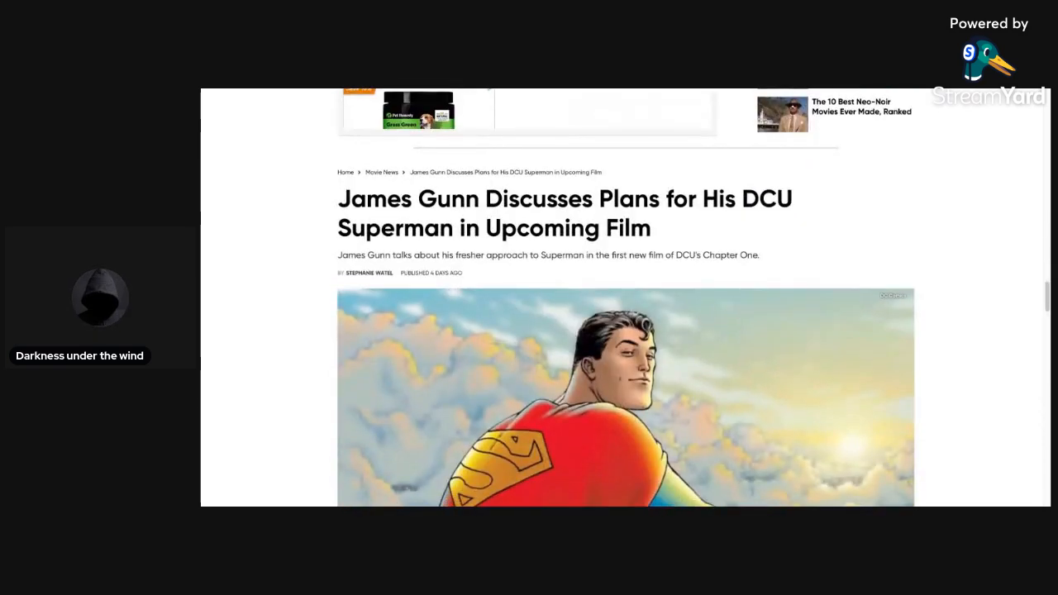
scroll(down, 3)
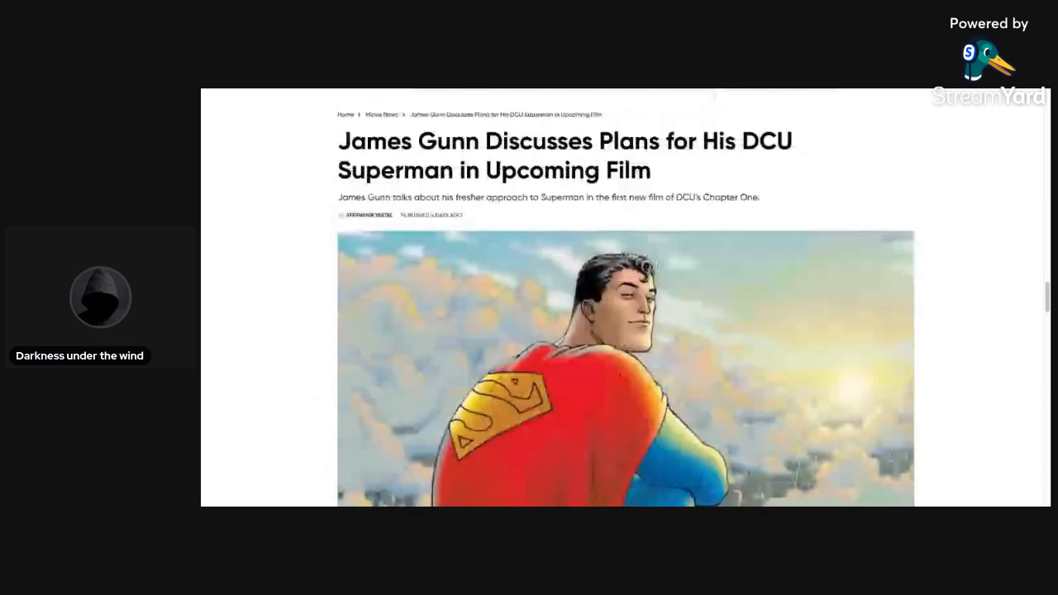
scroll(down, 3)
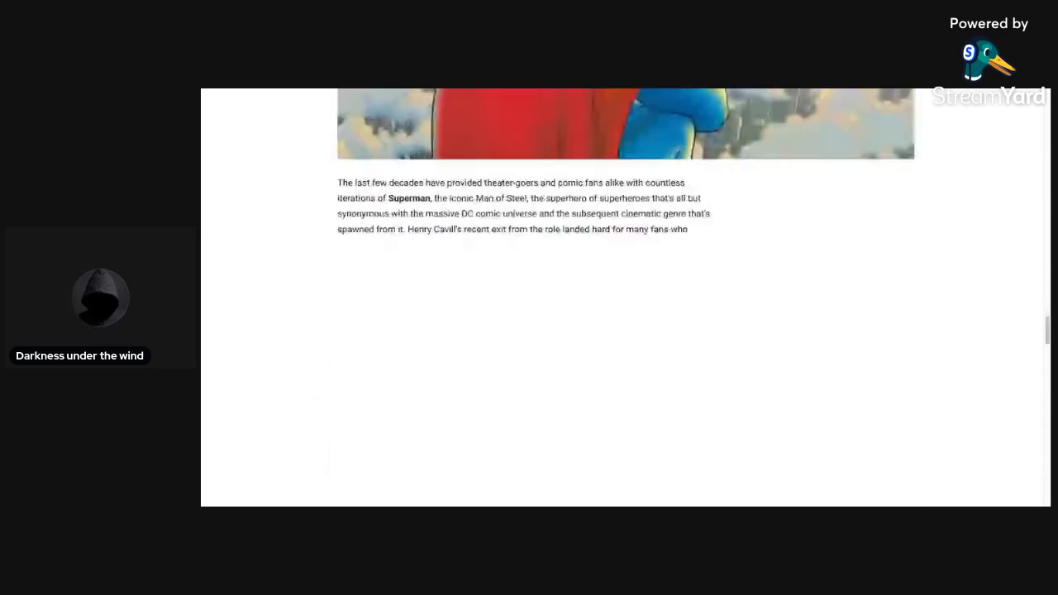
scroll(down, 3)
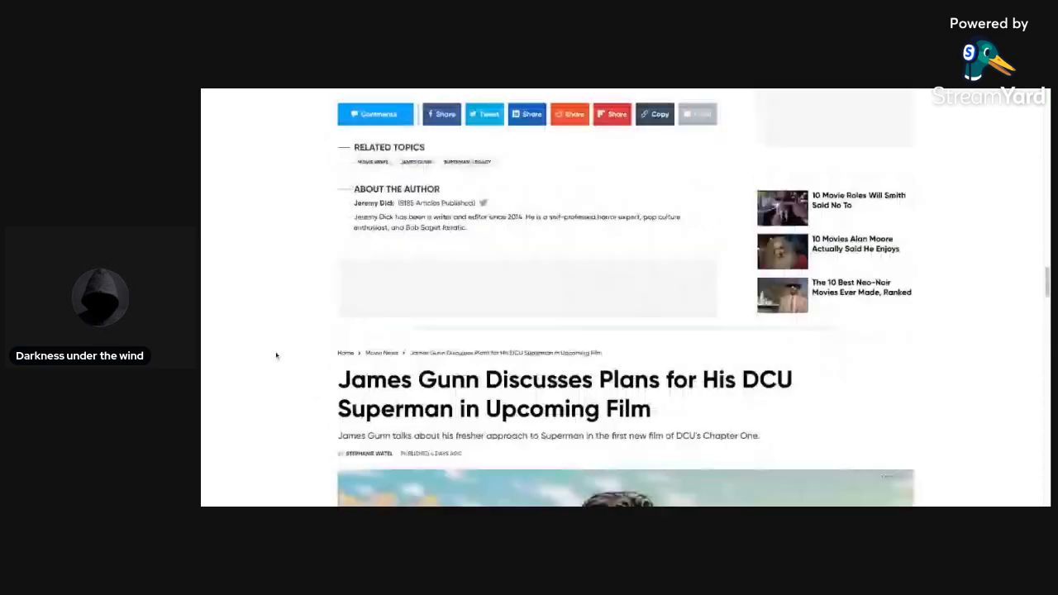
scroll(down, 3)
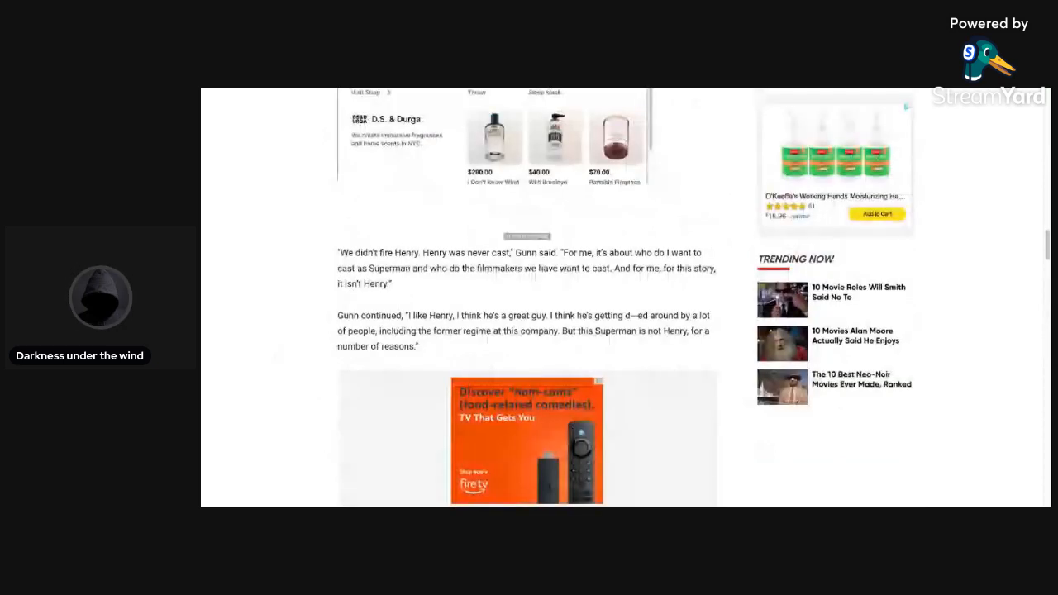